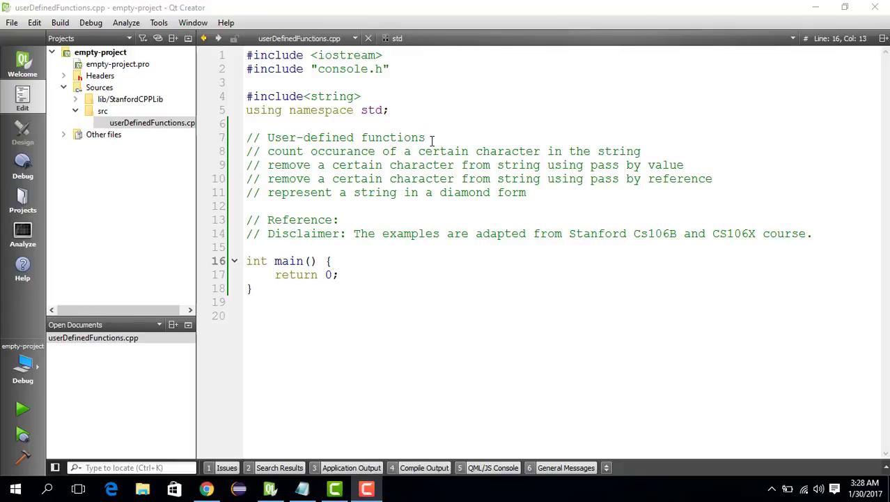
Change 'Cs106B' to 'CS106B' in the disclaimer comment.
left_click(430, 137)
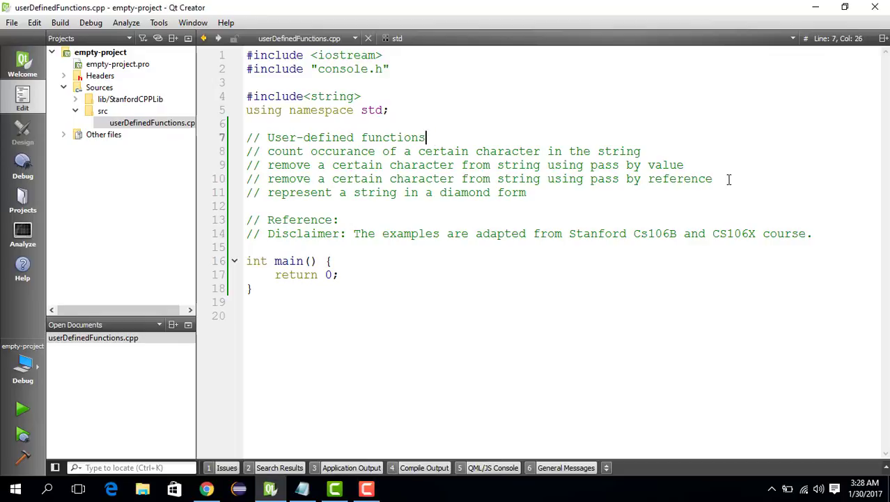
left_click_drag(268, 138, 425, 138)
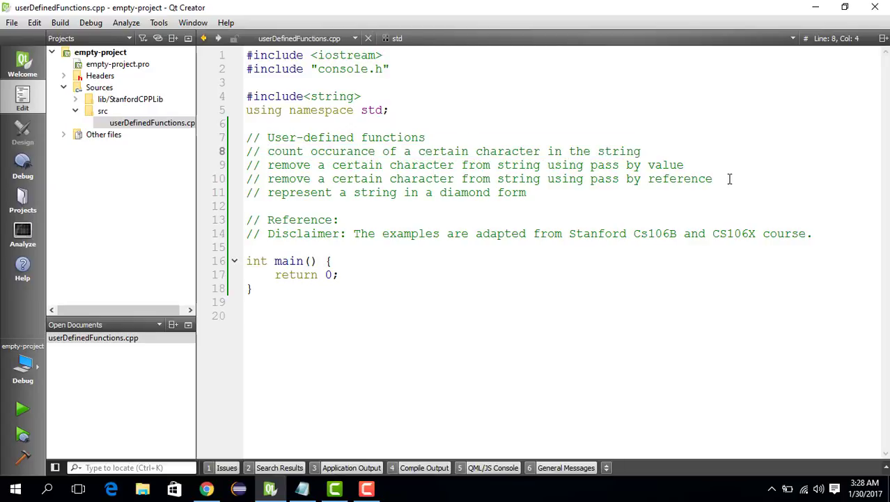
left_click_drag(268, 151, 641, 151)
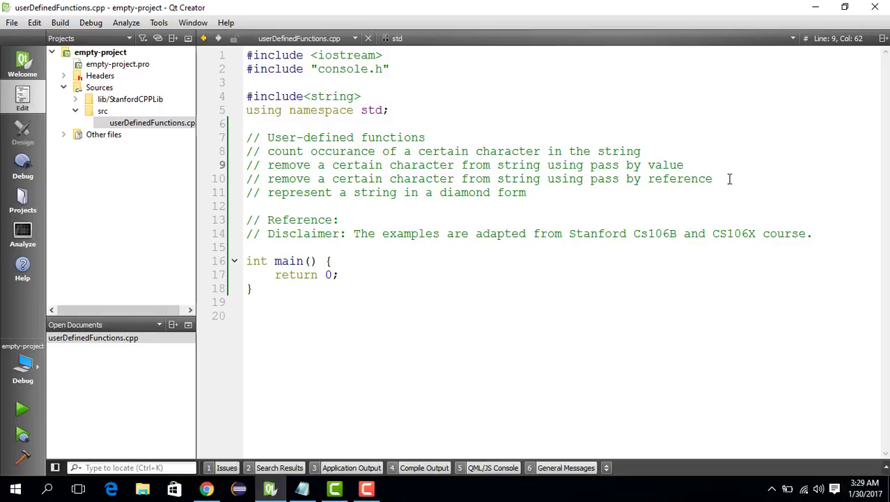
left_click(685, 164)
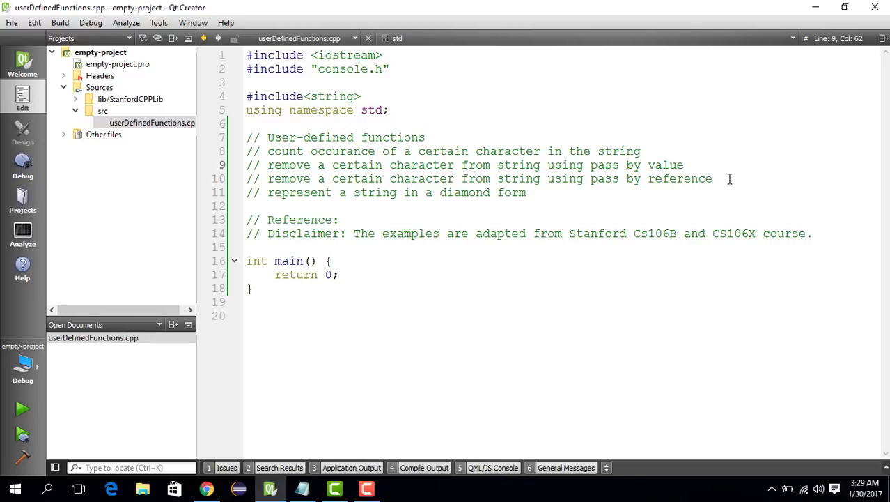
left_click(684, 164)
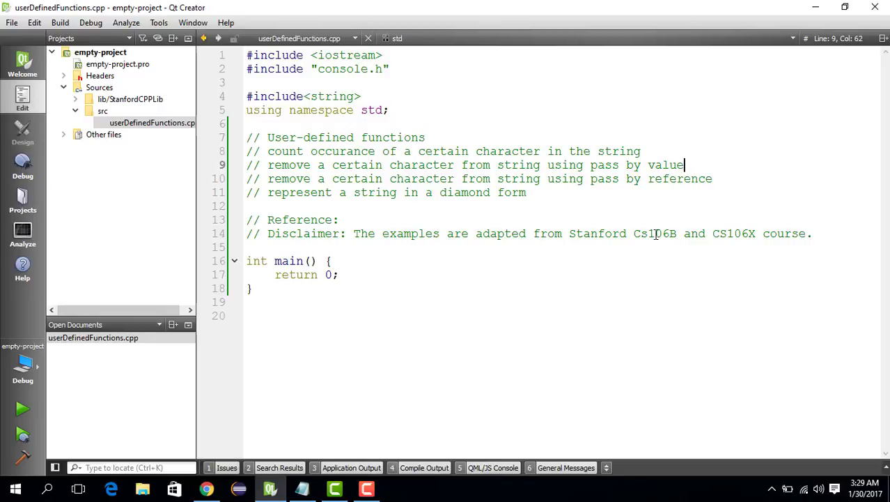
left_click(743, 234)
type("S")
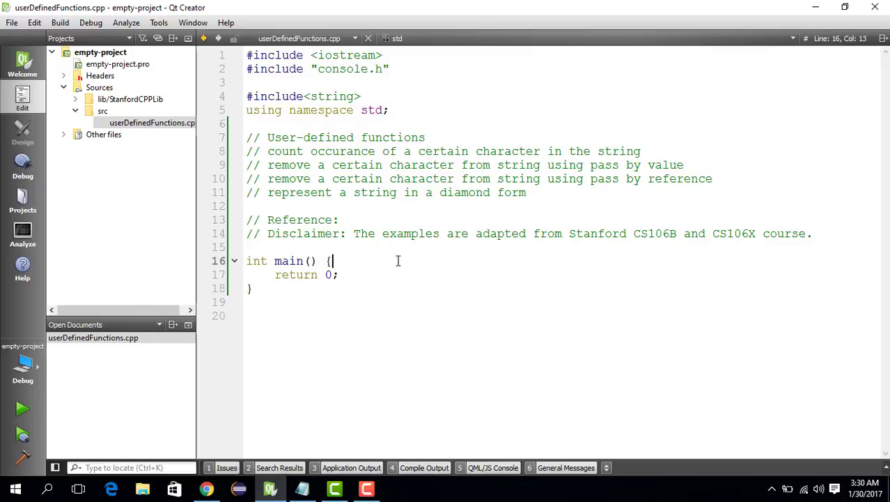
Declare string s = "wowwowwow"; at the top of main with a blank line after.
type("string")
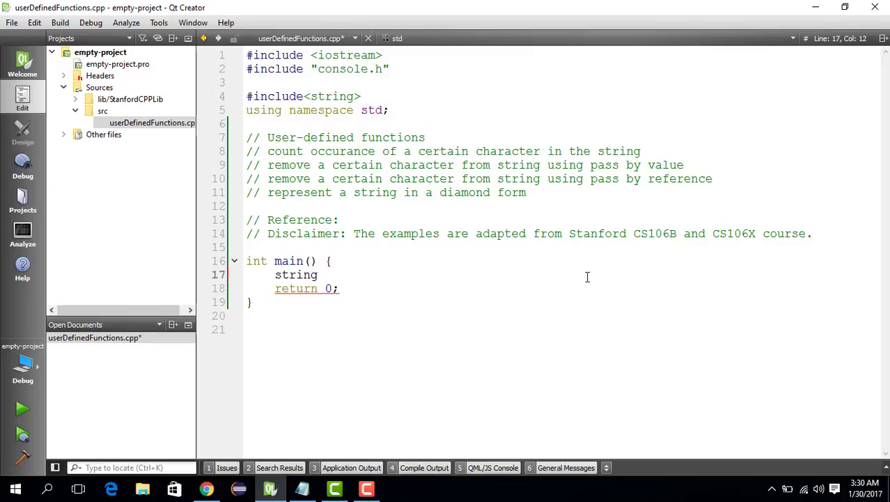
type("\"\"")
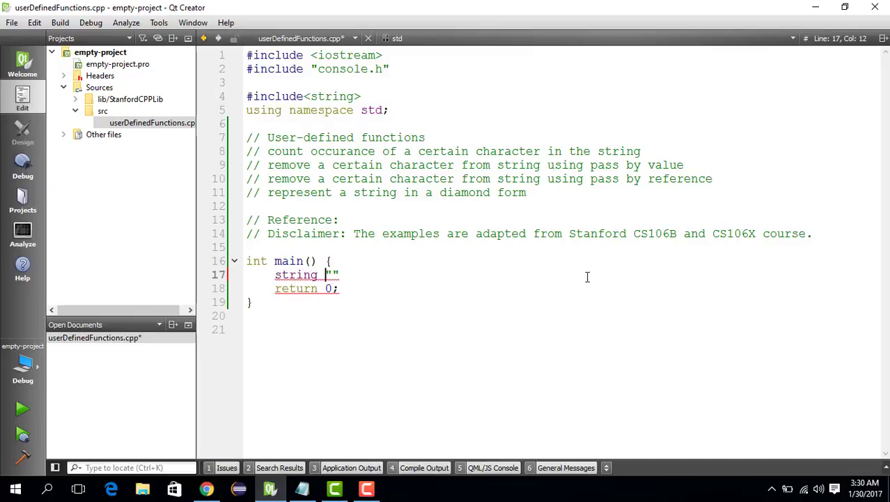
type("string")
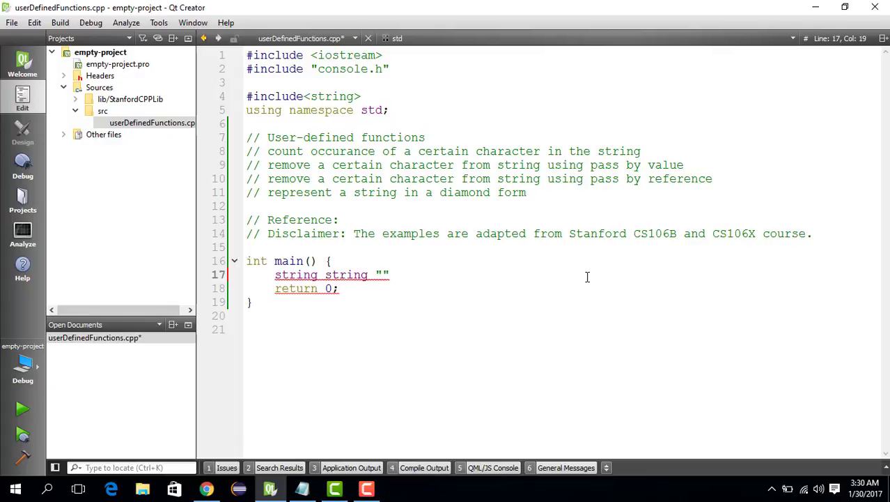
type("s =")
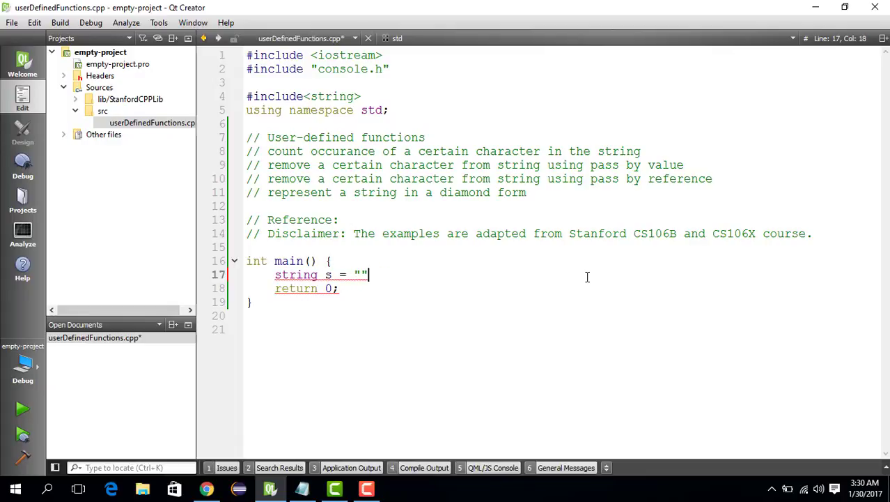
type("wow")
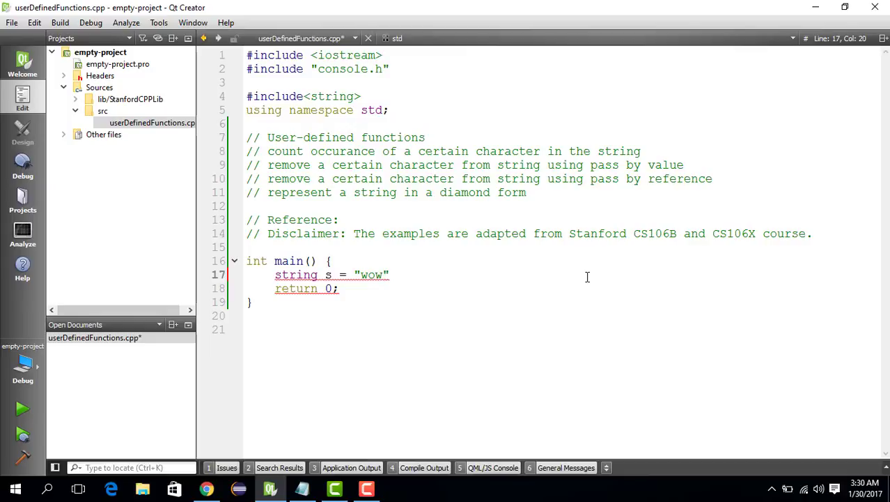
type("wowwow")
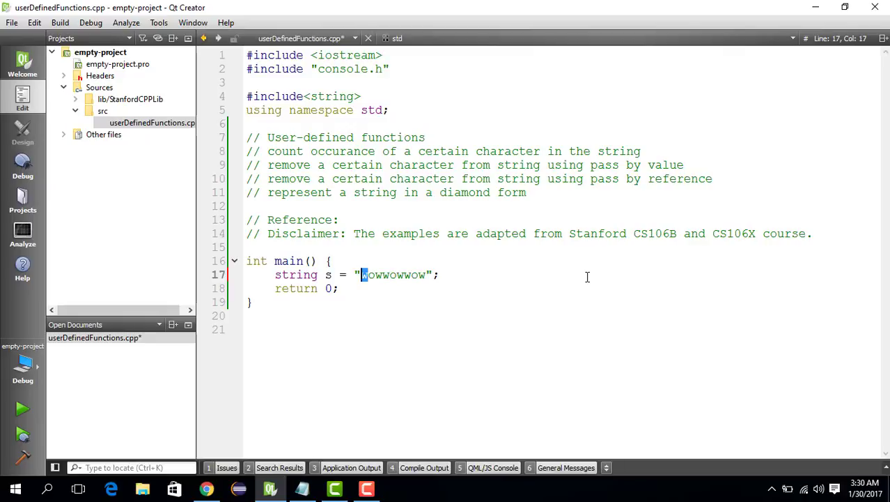
left_click_drag(360, 274, 384, 274)
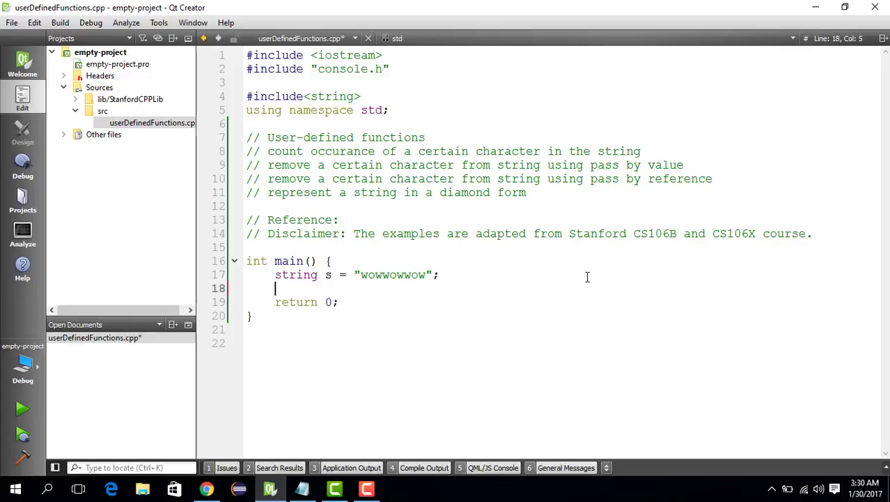
Add cout << countTheNumberOfTimeCharOccurs(s) << endl; to main and begin an 'int' line above main.
type("cout")
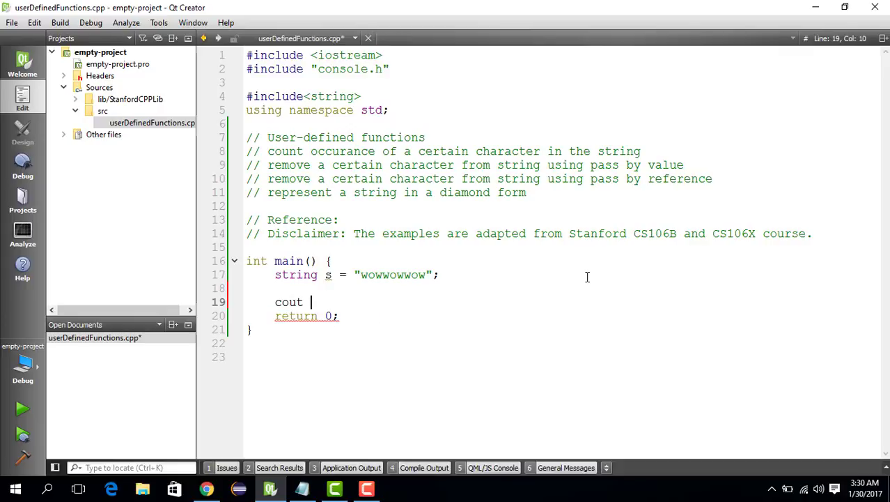
type("<<")
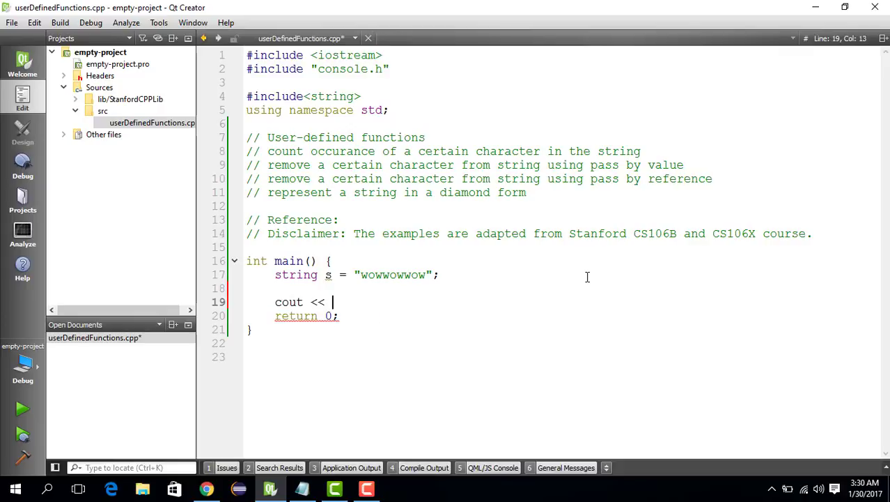
type("countThe")
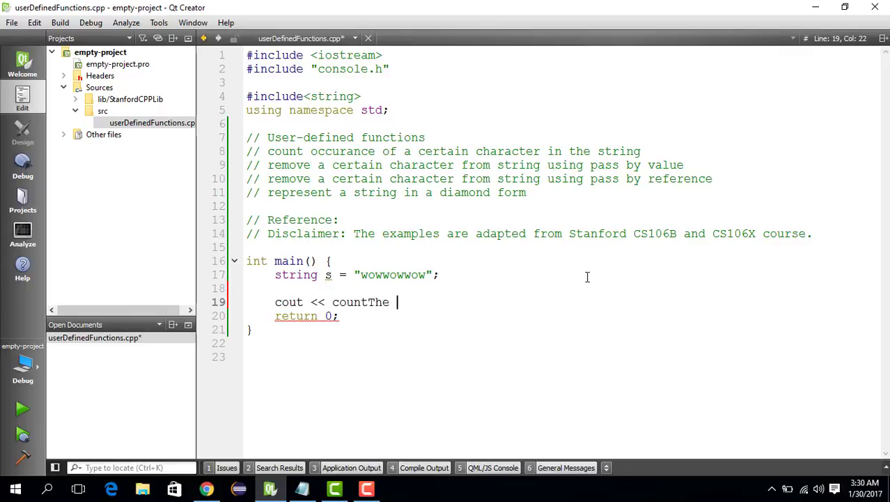
type("NumberOf")
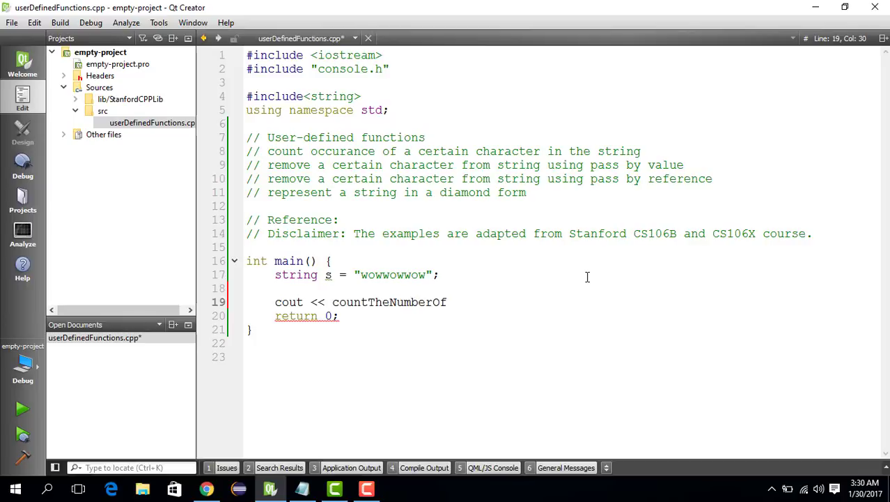
type("Time")
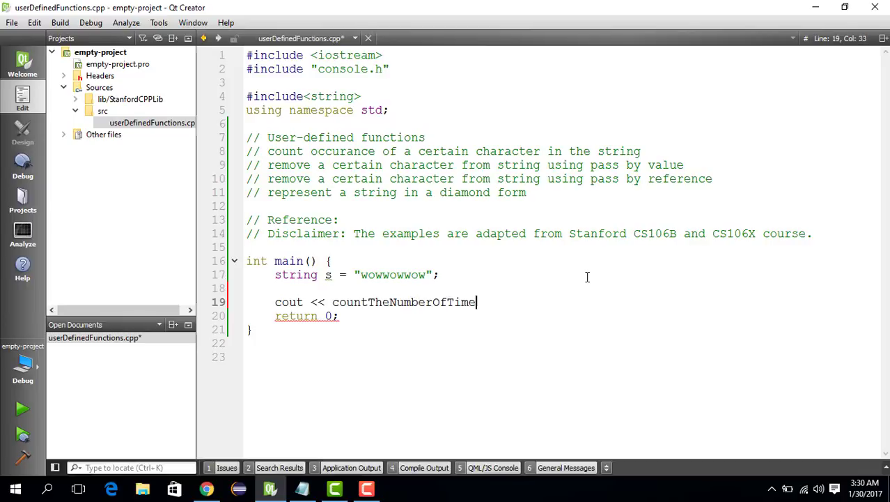
type("CharOc")
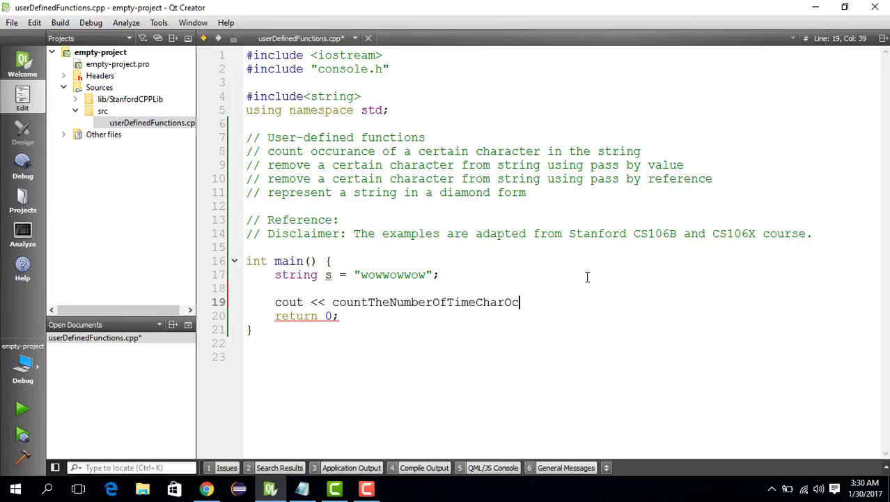
type("curs")
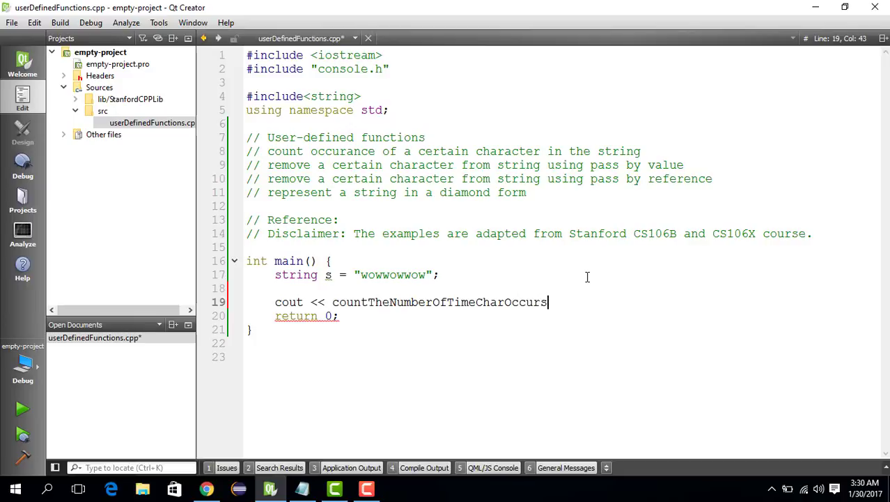
type("(s")
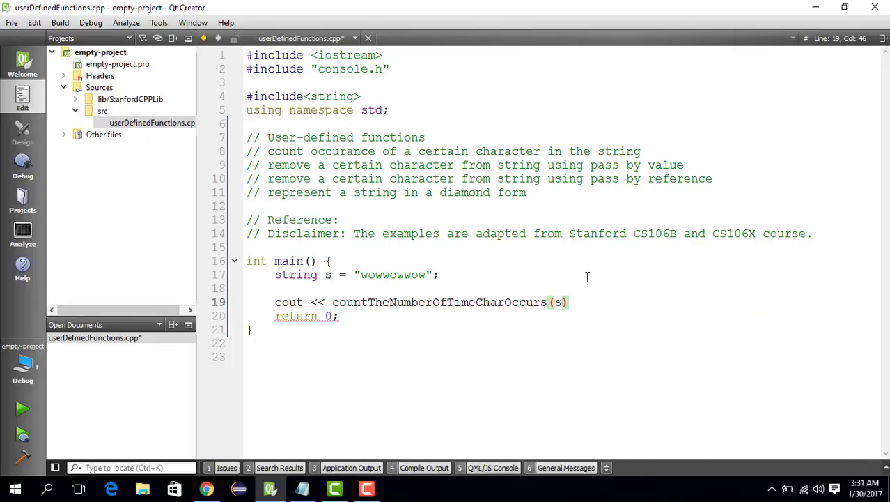
type("<< endl")
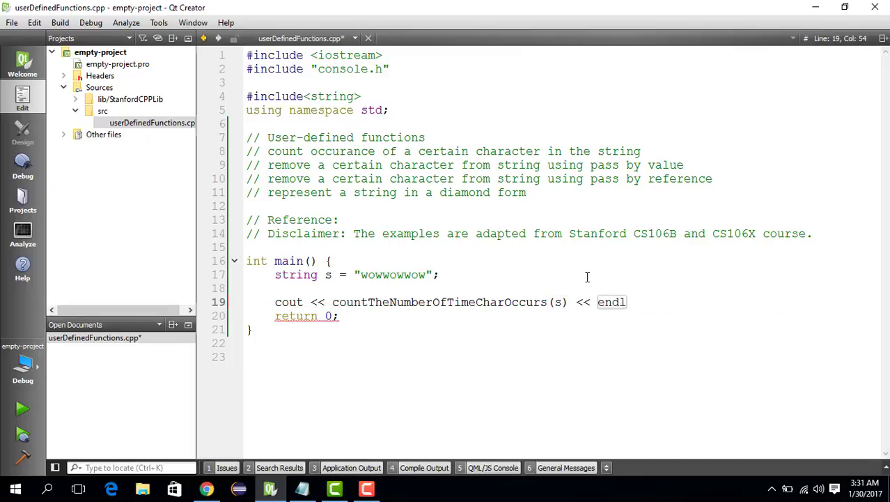
type(";")
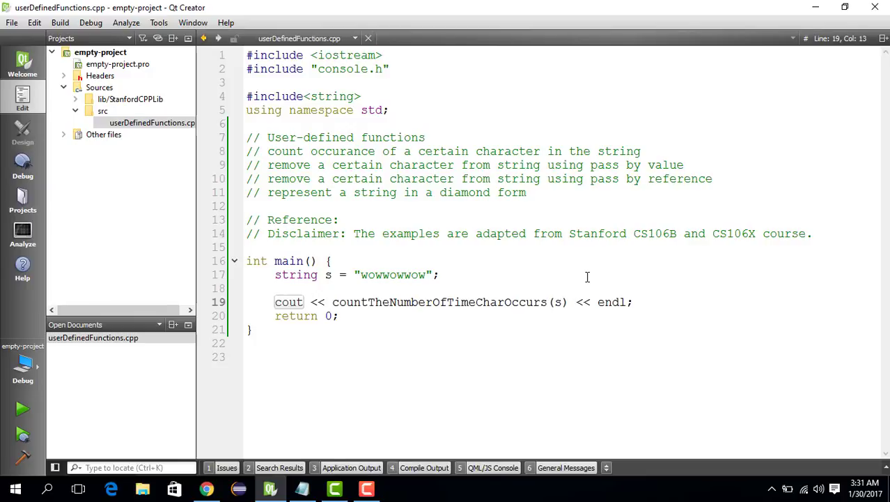
double_click(441, 301)
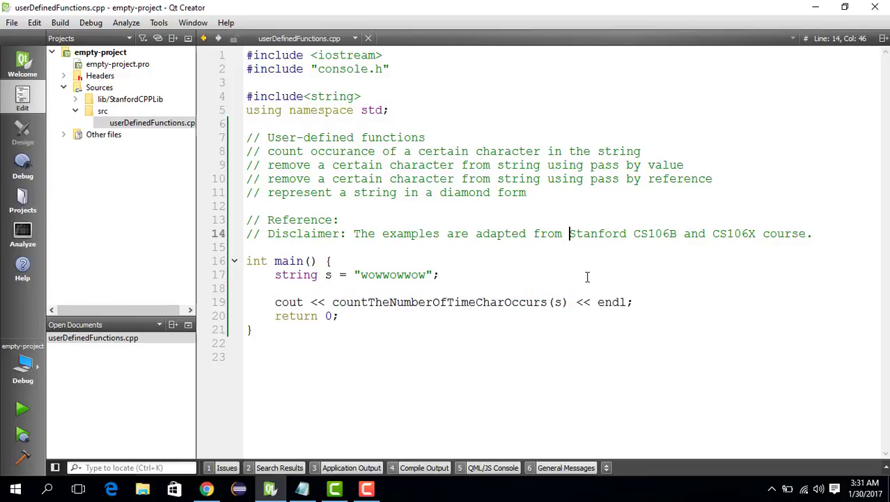
type("int")
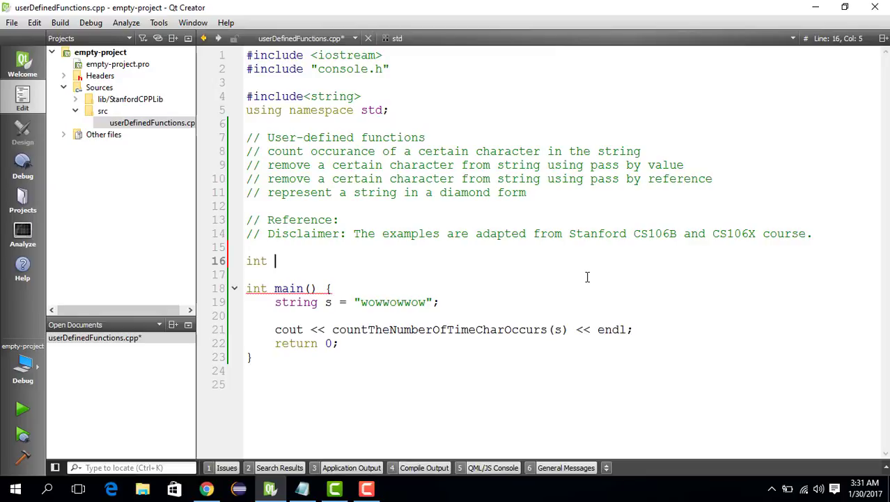
Write the prototype int countTheNumberOfTimeCharOccurs(string s); above main.
type("countTheNumberOfTimeCharOccurs(s)")
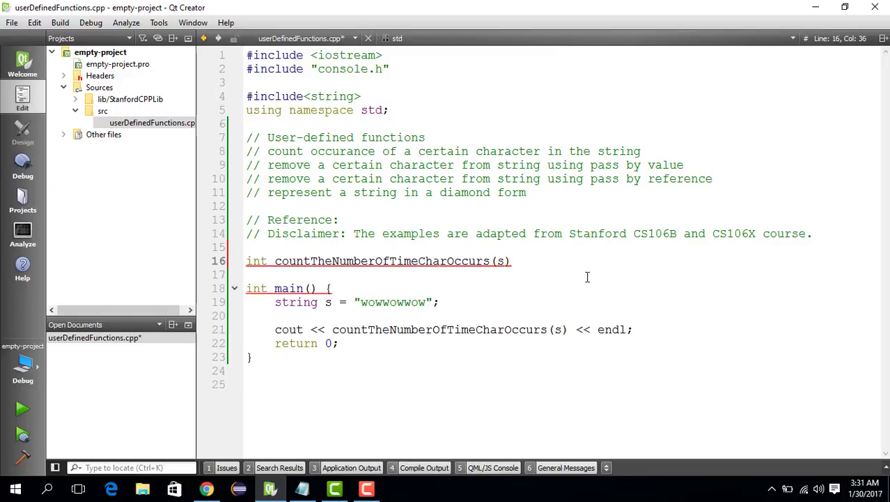
type("s")
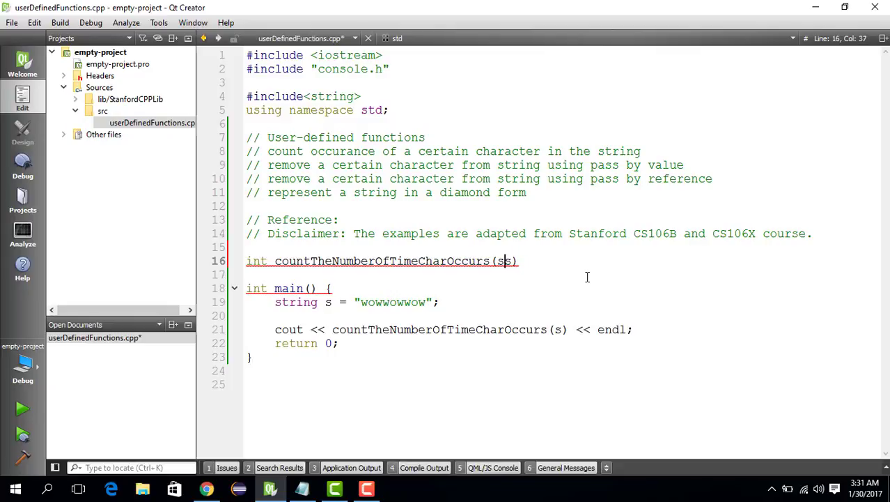
type("tring")
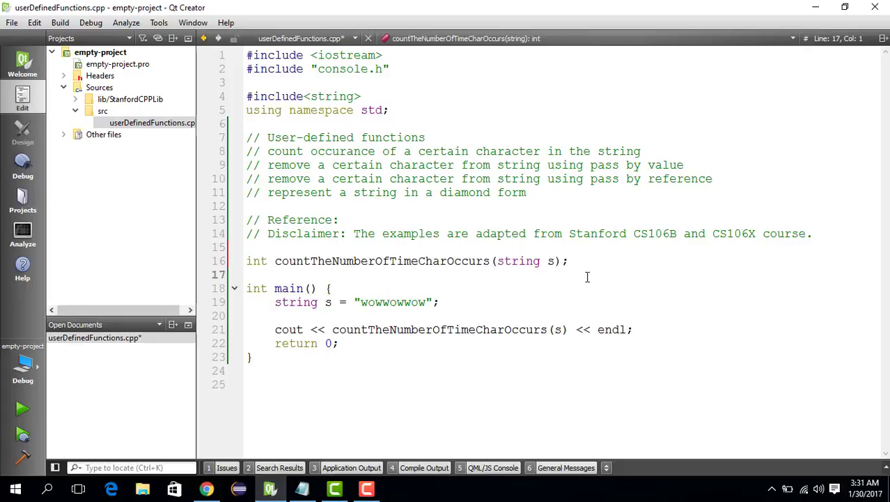
type("int countTheNumberOfTimeCharOccurs(string s);")
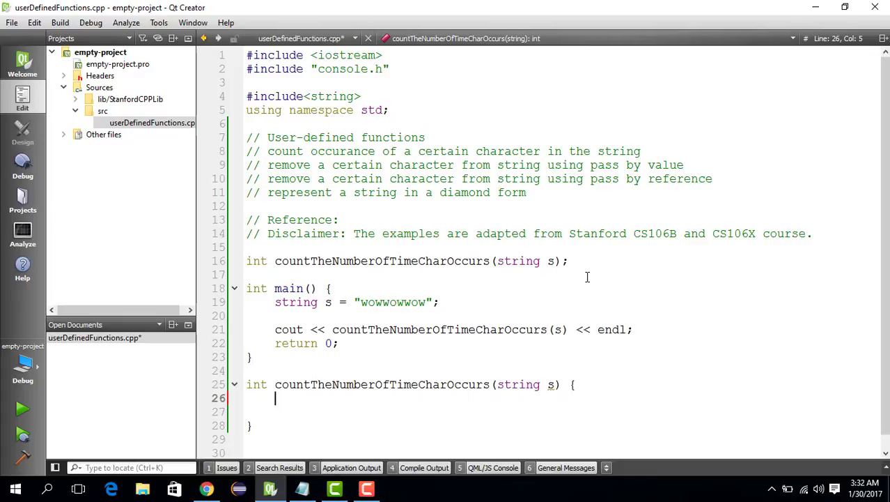
Add int numCounts = 0; and return numCounts; to the function body.
type("int N")
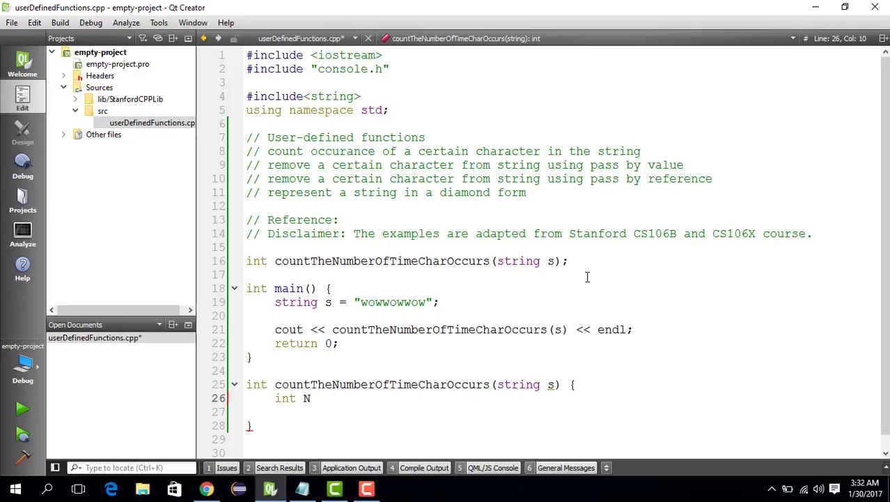
type("umCounts")
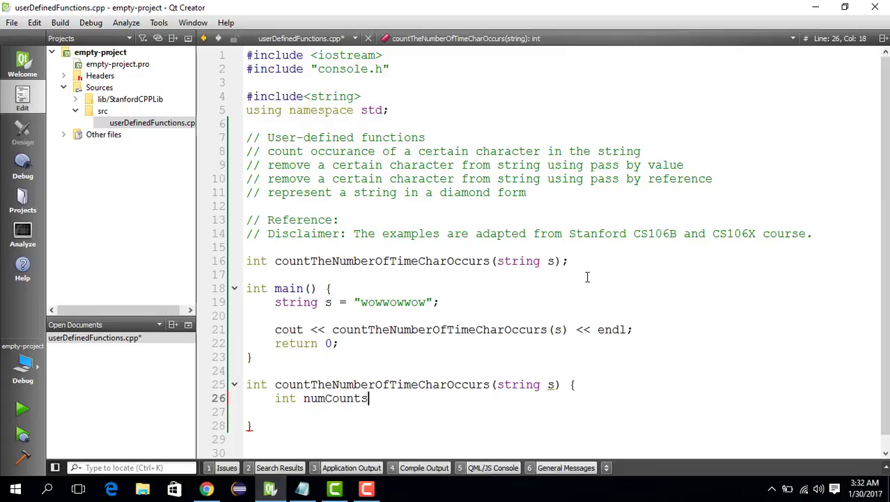
type("= 0")
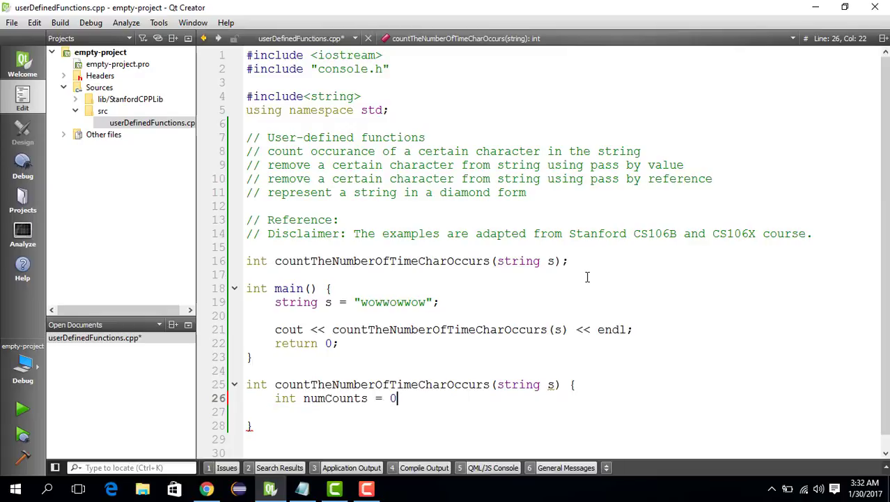
type(";")
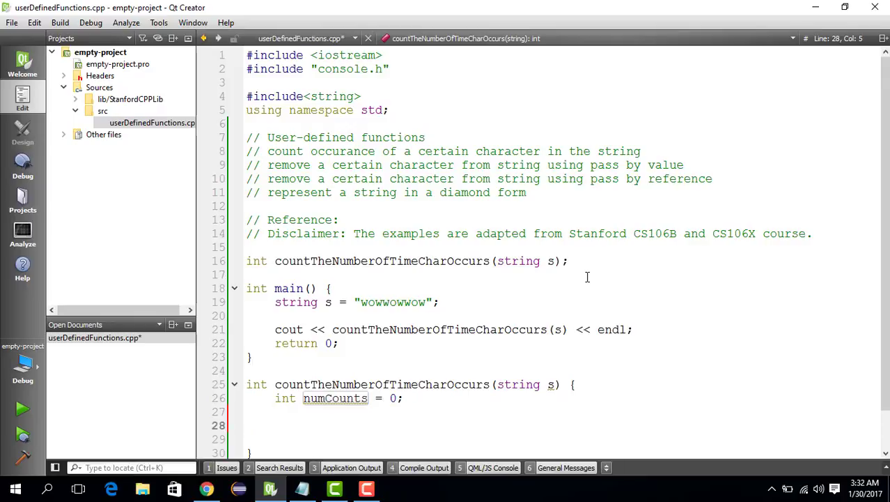
type("return i")
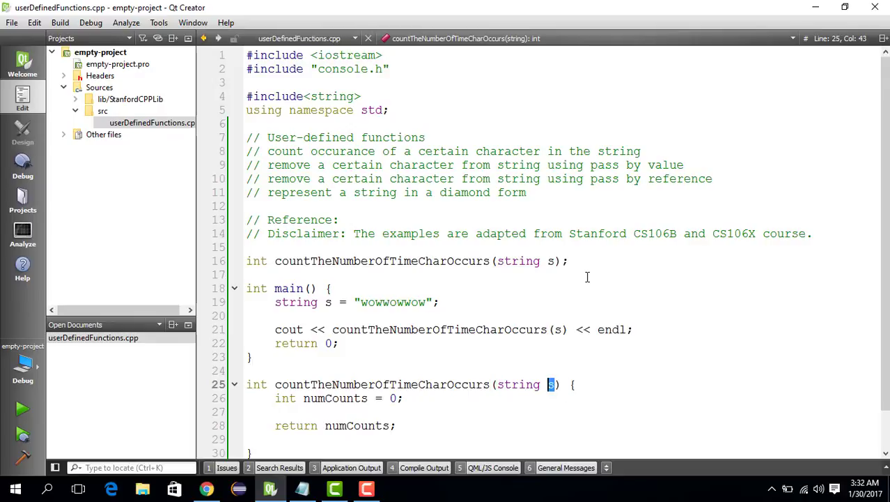
Insert a for loop before the return, running i from 0 while i < s.length().
left_click(398, 398)
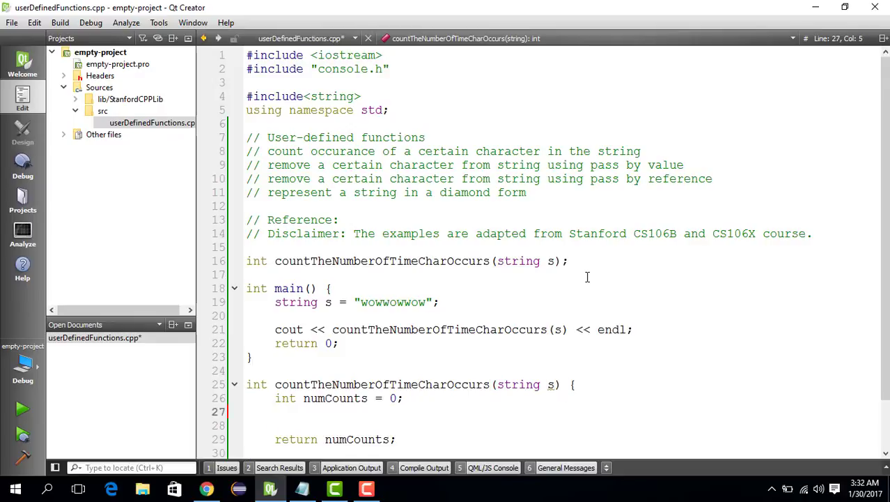
type("for(int")
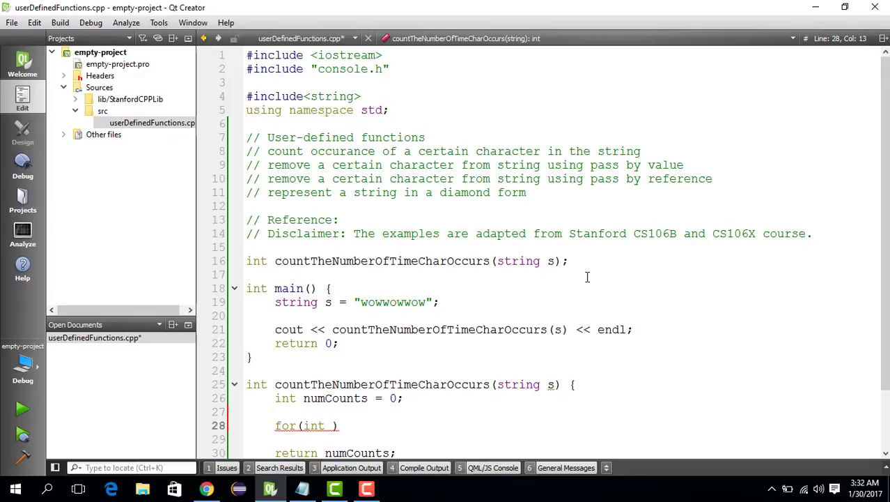
type("i = 0")
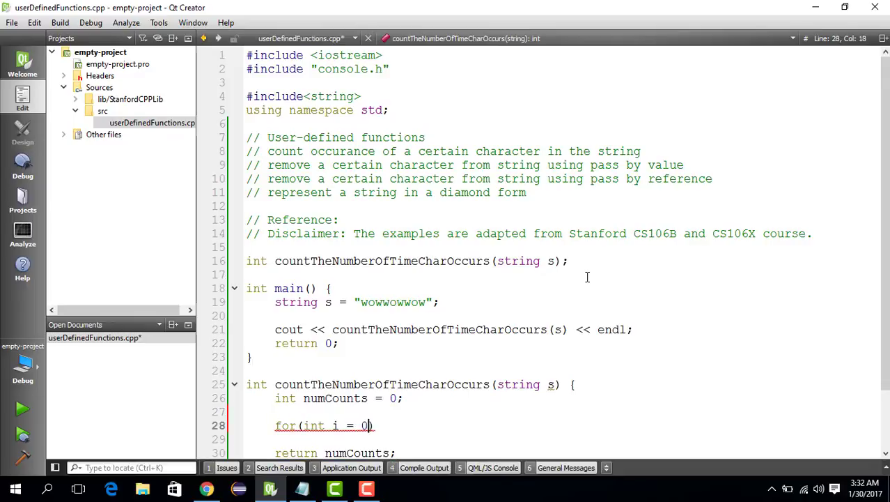
type(";")
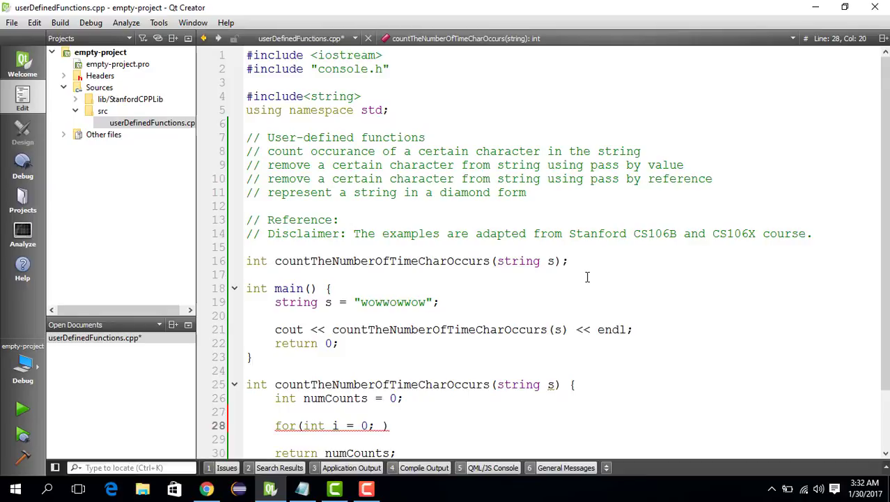
type("i <")
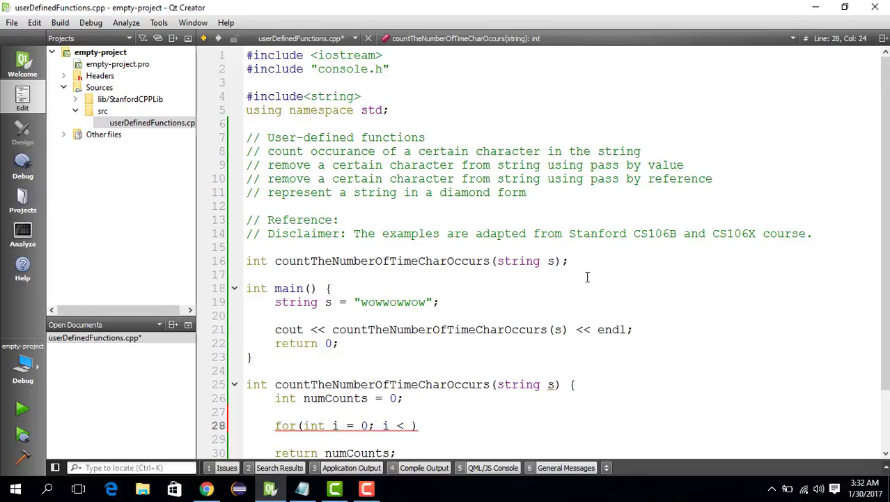
type("s.length(")
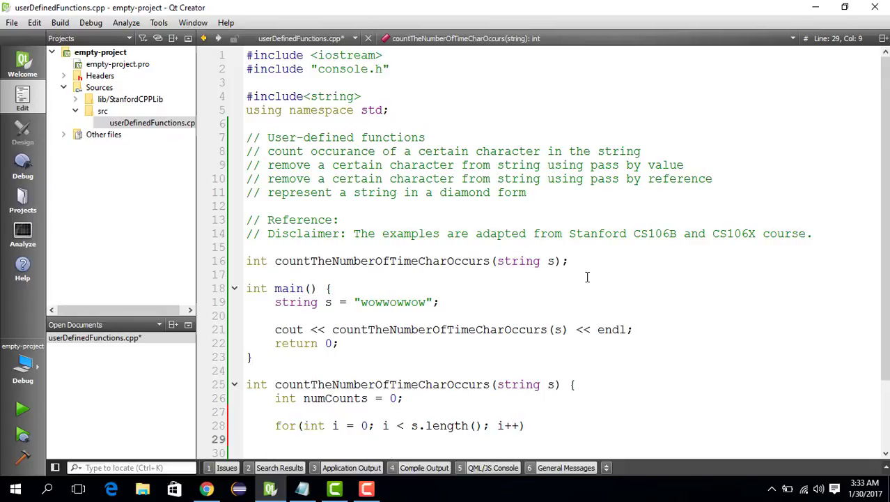
Open the loop body with an unfinished if (s[i] == ) check.
type("{")
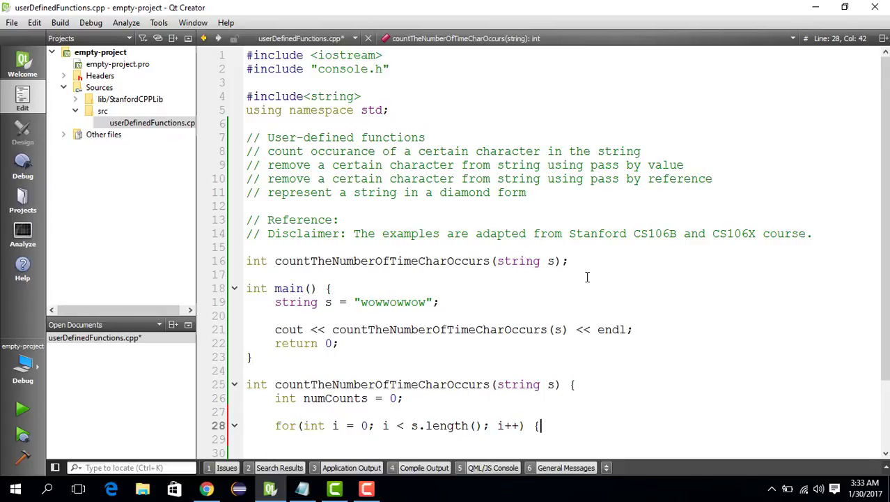
type("if (")
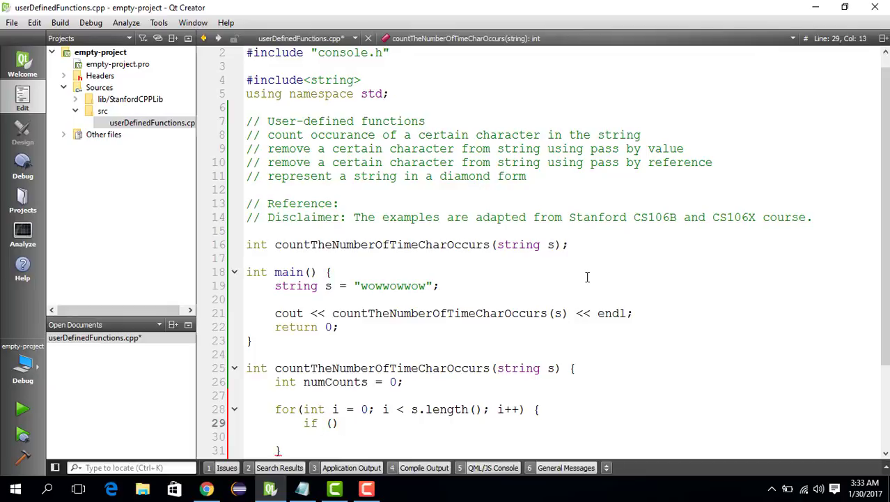
type("s")
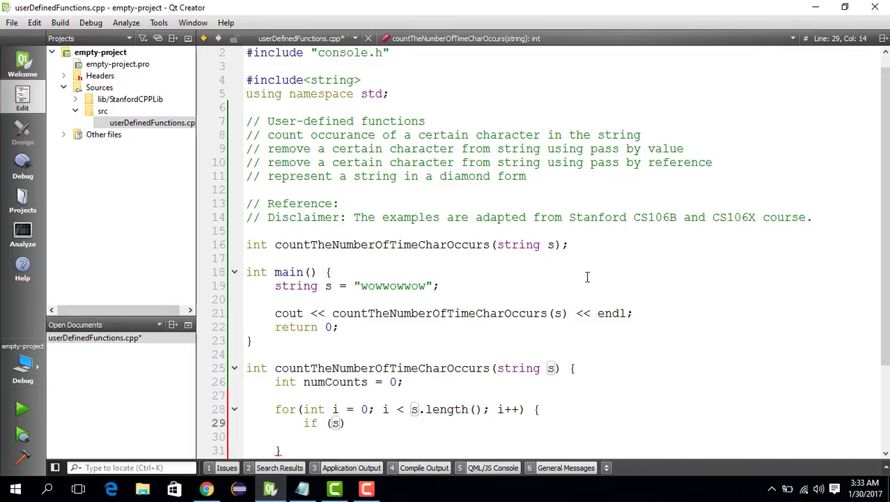
type("[i]")
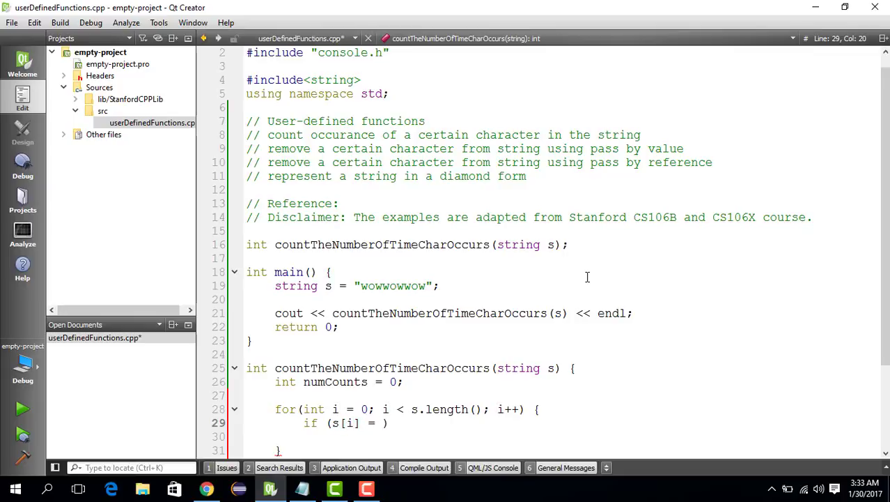
type("=")
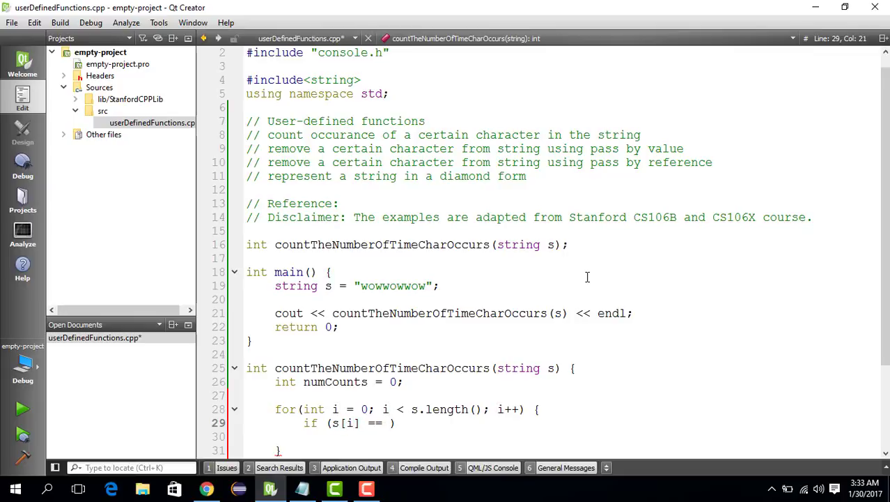
left_click(575, 368)
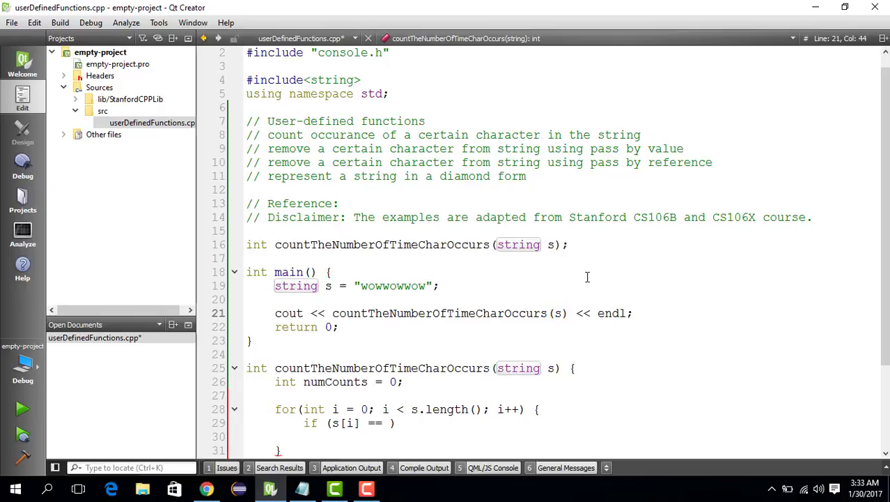
type("w,")
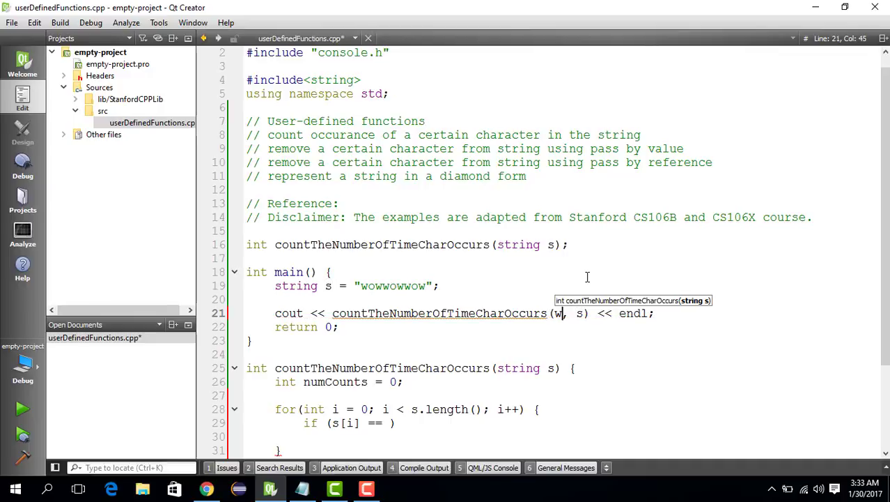
type("''")
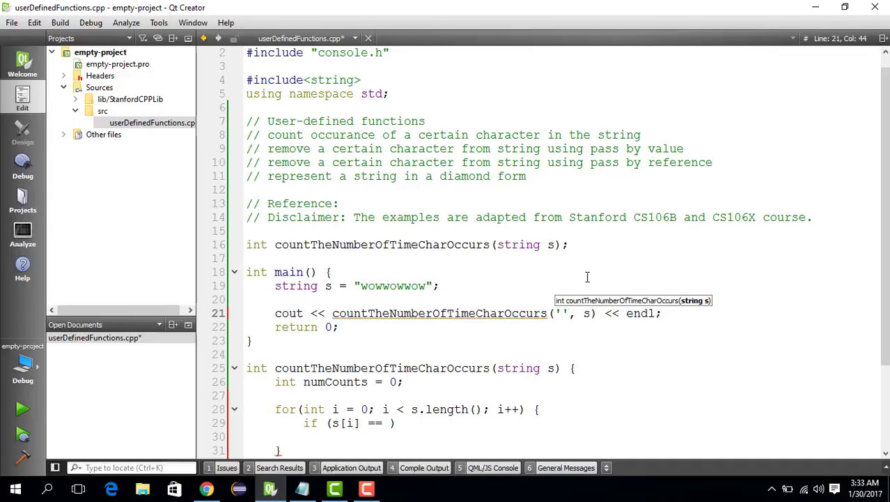
type("w")
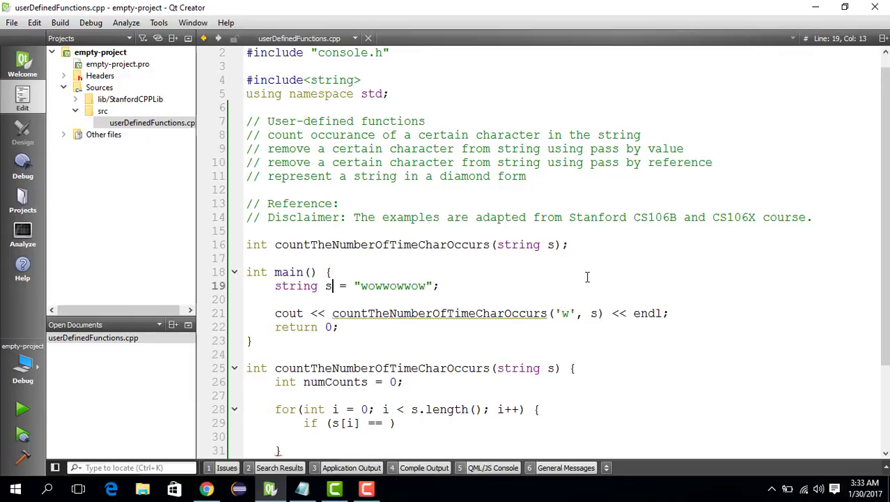
left_click(487, 313)
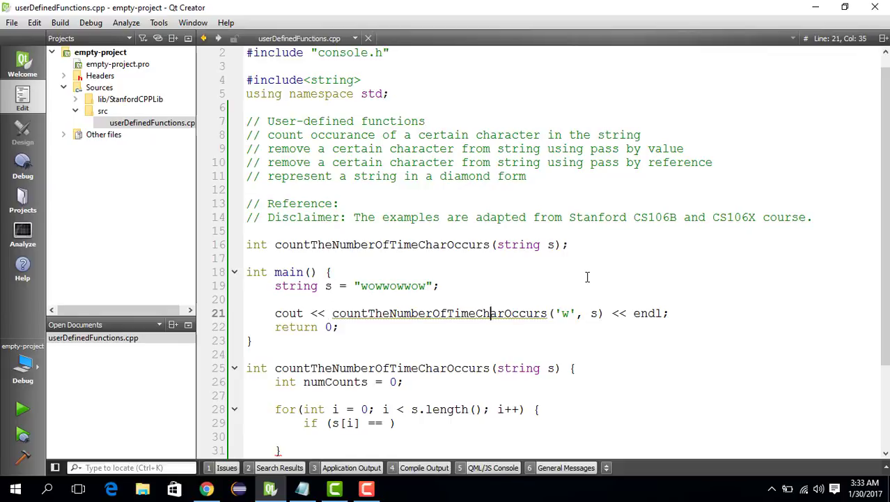
left_click(439, 286)
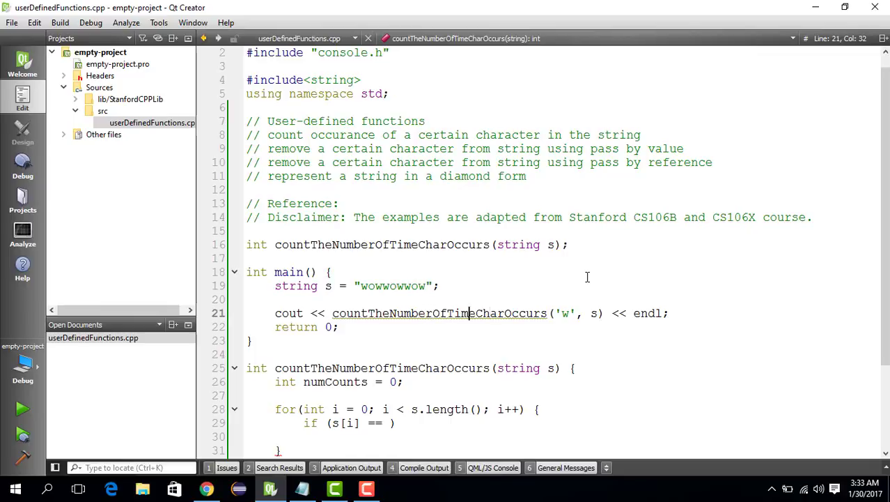
double_click(593, 313)
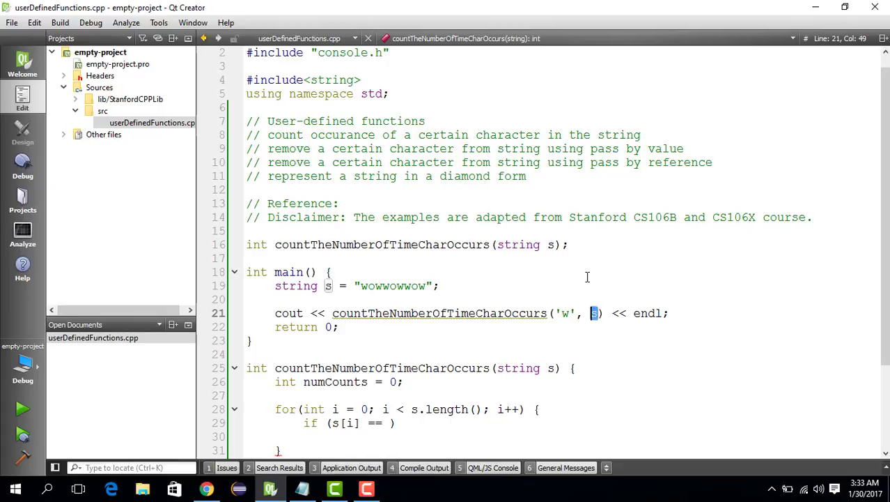
left_click_drag(598, 313, 556, 313)
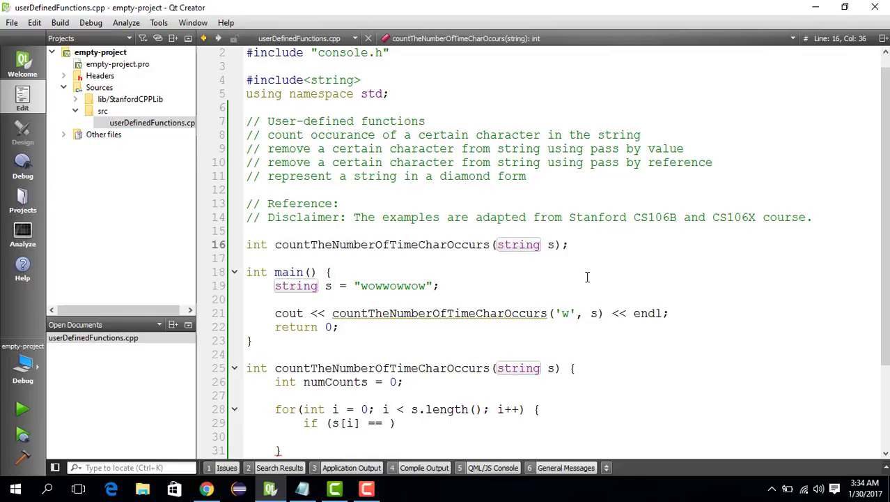
Add a char searchChar parameter before string s and compare s[i] to searchChar.
type("char s")
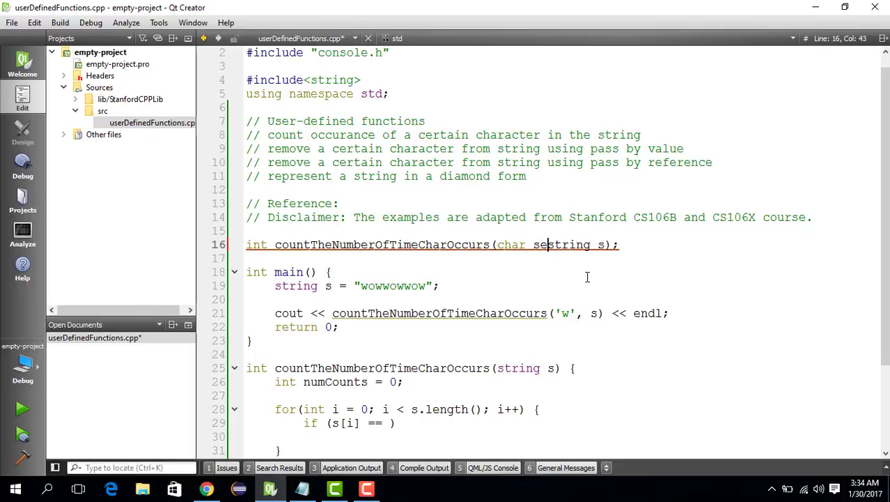
type("earchChar,")
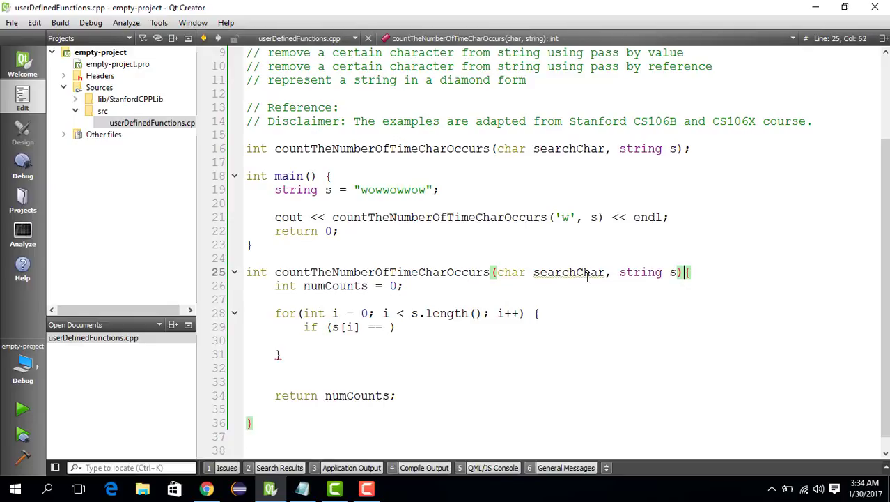
double_click(569, 271)
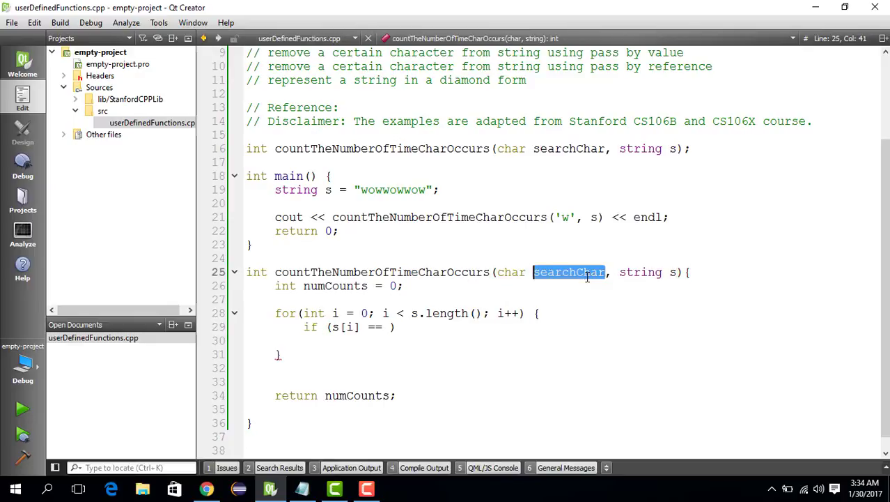
type("searchChar")
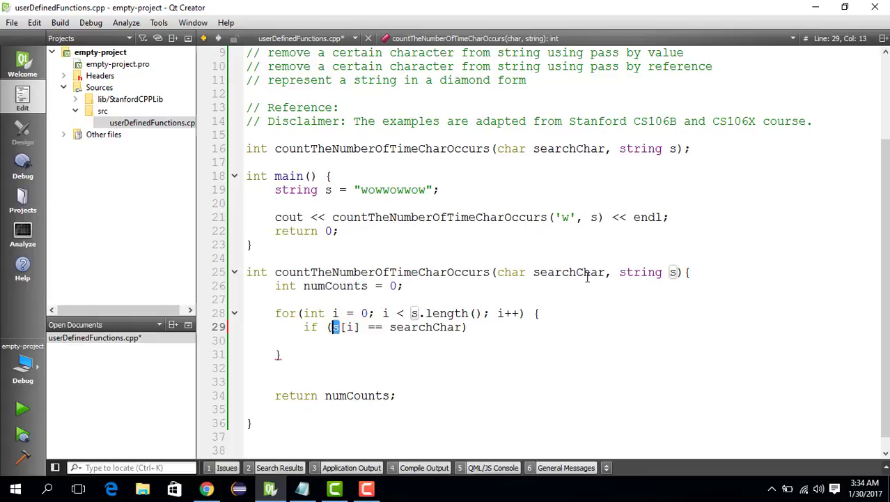
double_click(410, 326)
type(" numCounts;")
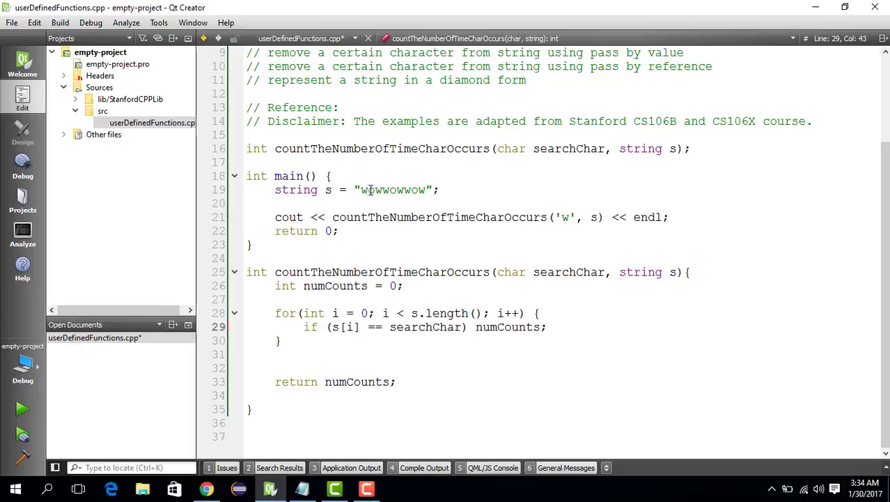
mouse_move(369, 190)
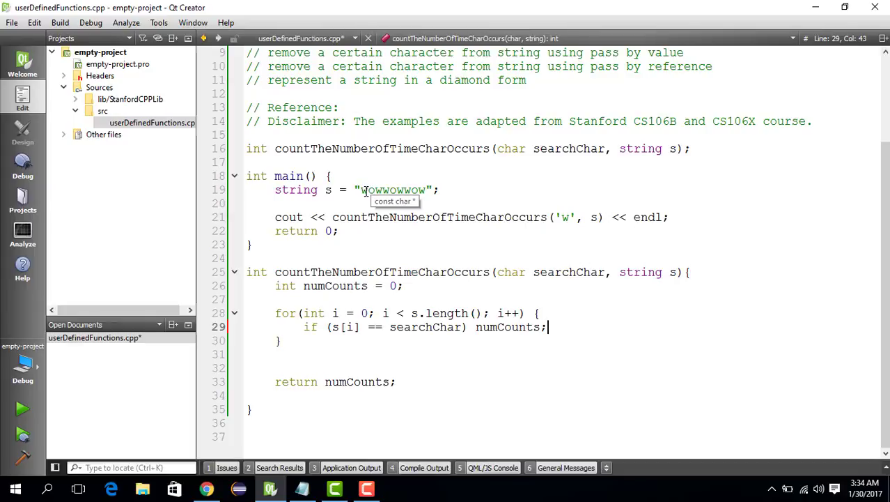
mouse_move(519, 327)
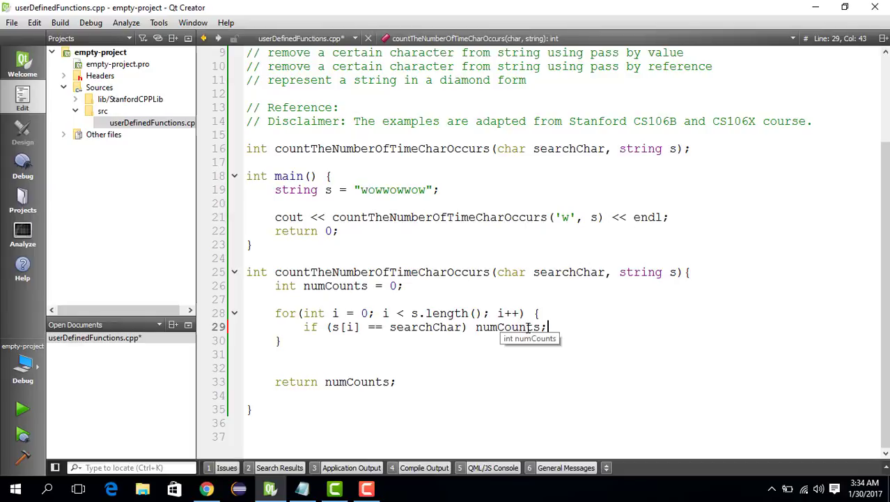
Increment numCounts++ on a match, close the loop, and delete the extra blank lines.
type("++")
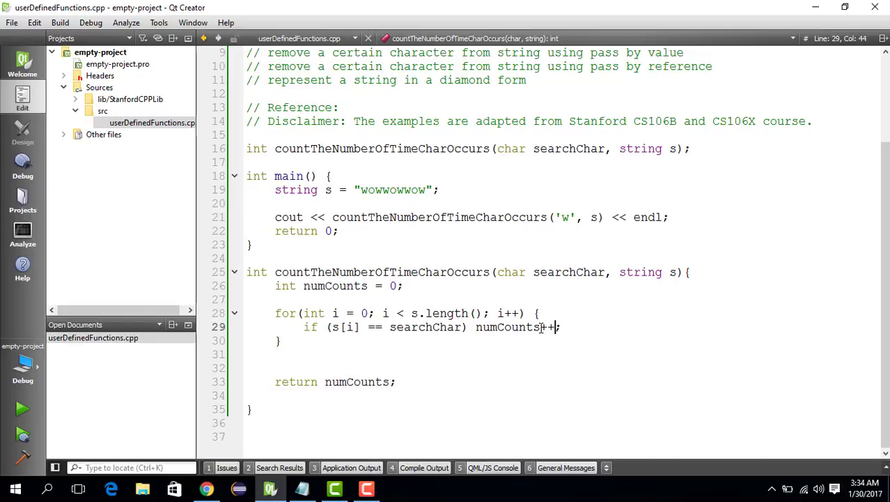
left_click(554, 216)
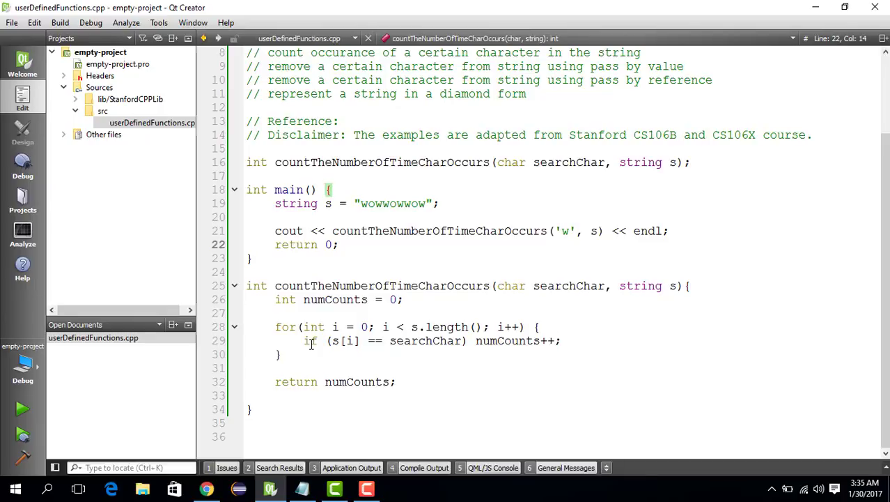
left_click(361, 204)
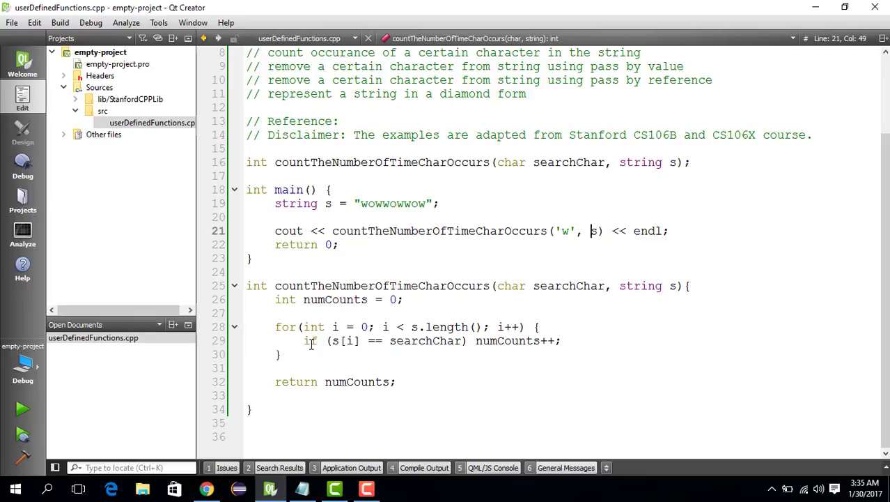
double_click(565, 231)
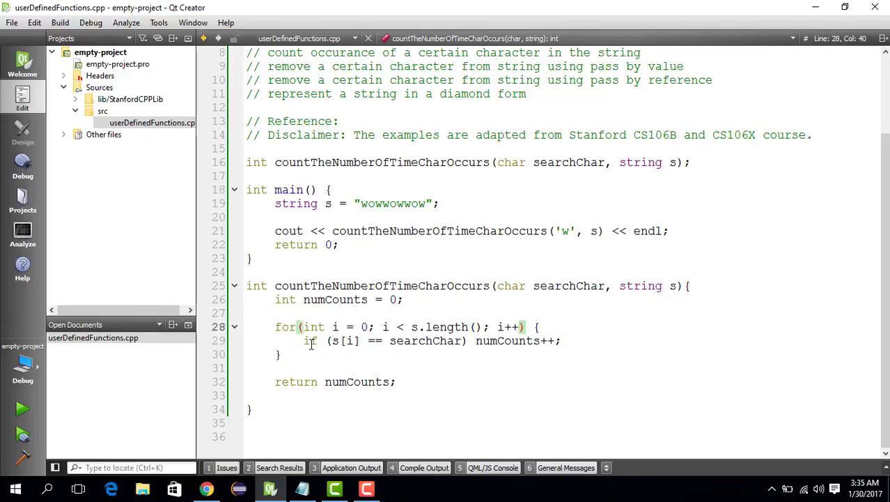
double_click(335, 340)
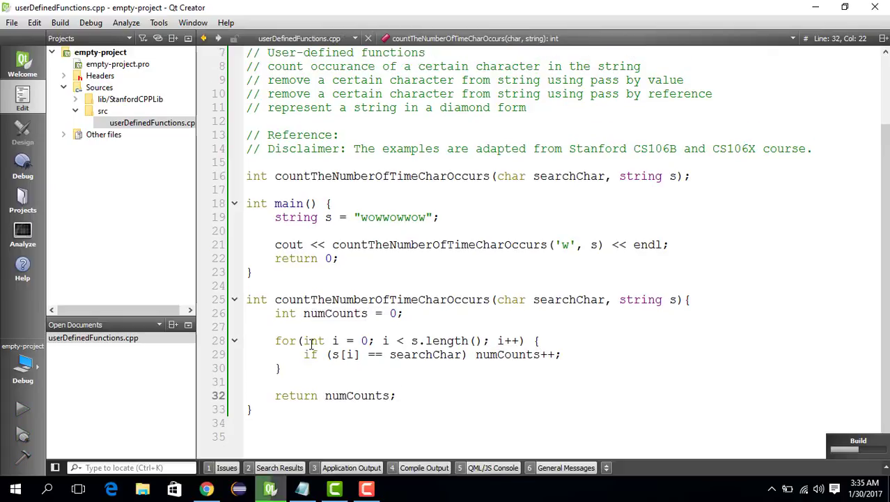
Run the program, confirm it prints 6, and close the console.
left_click(23, 414)
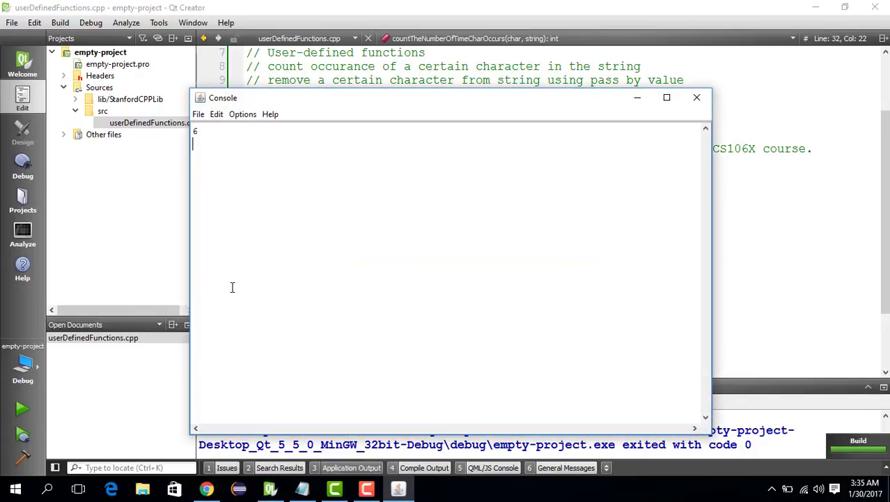
left_click(697, 98)
type("s = \"wowwowwow\";")
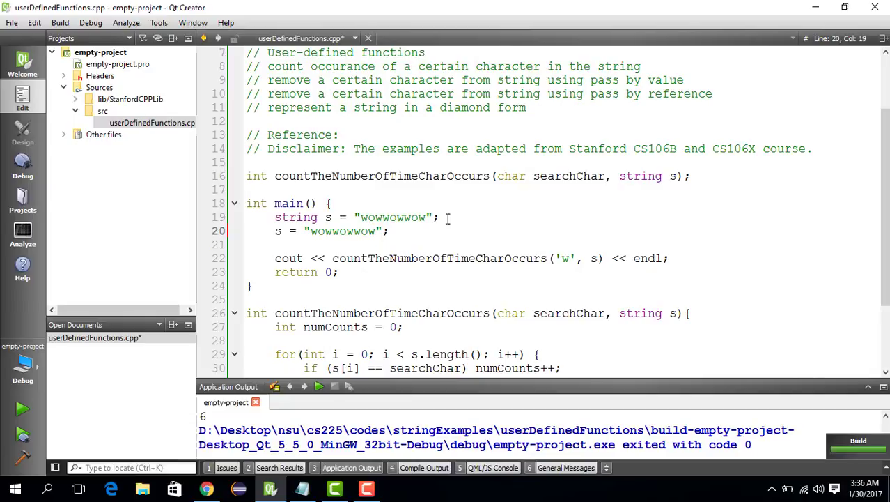
Replace the test string literal "wowwowwow" with "cat".
type("cat\";")
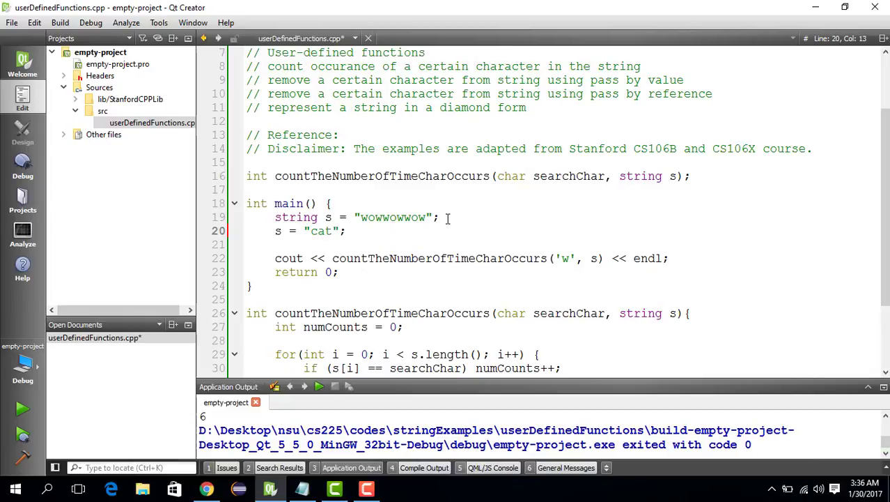
left_click(314, 217)
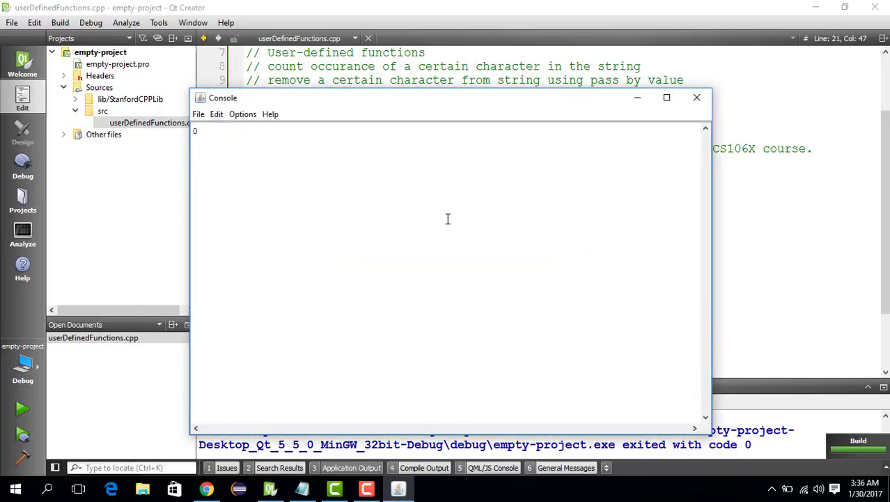
mouse_move(637, 94)
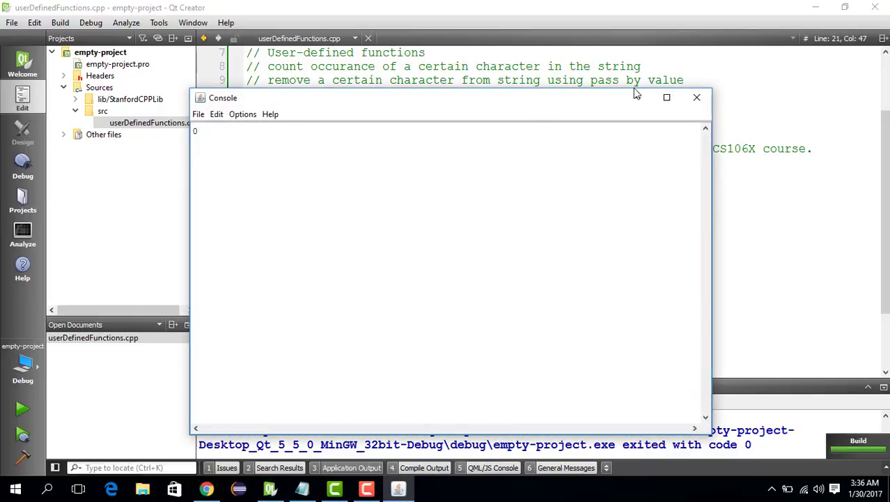
Close the console showing 0 and prefix the first function comment with '1.'.
left_click(697, 97)
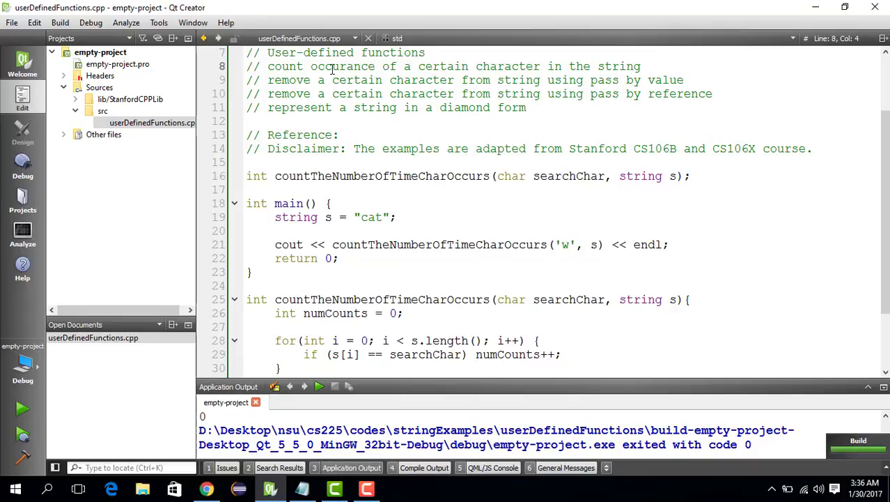
type("1.")
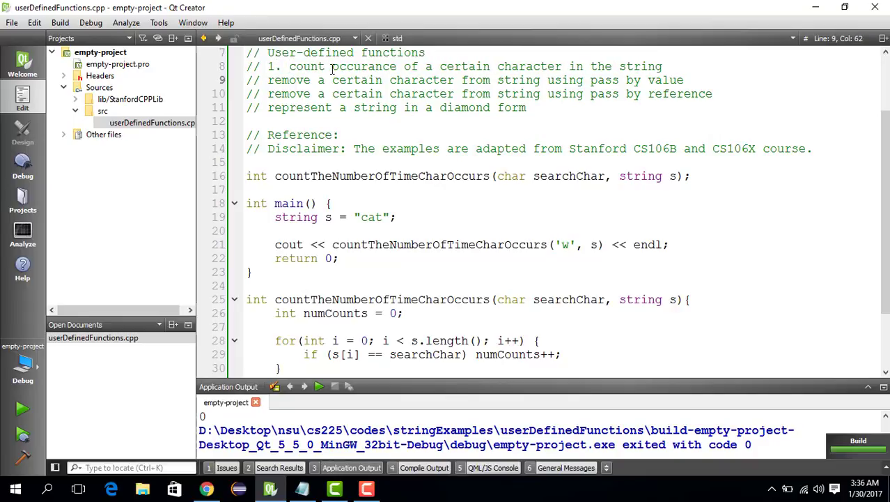